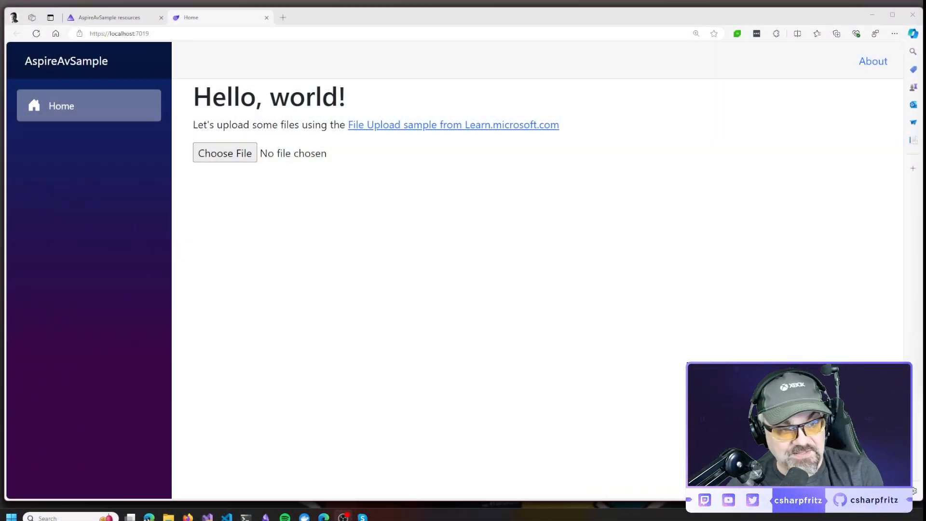
Step: Upload 3Y6A8320x800.jpg through the upload page and confirm it appears in the results list
{"action": "left_click", "coordinate": [696, 33]}
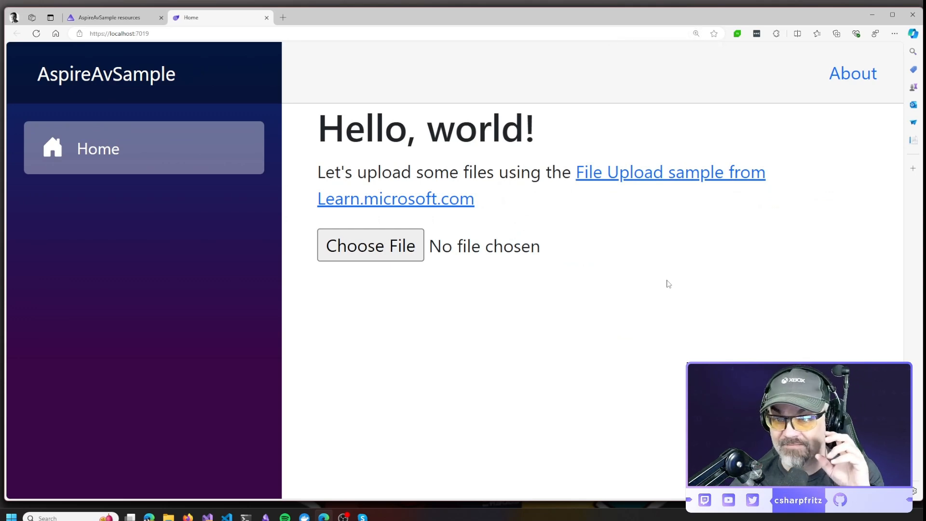
{"action": "mouse_move", "coordinate": [671, 282]}
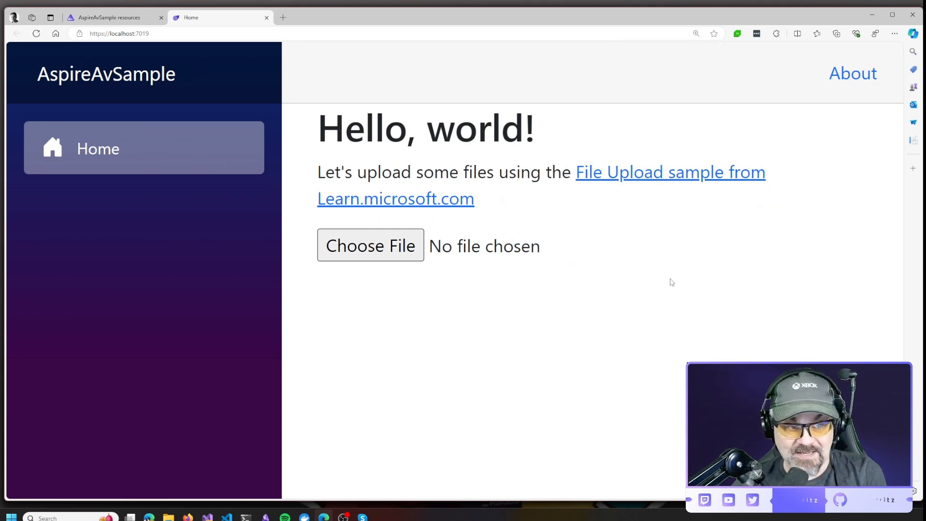
{"action": "left_click", "coordinate": [370, 245]}
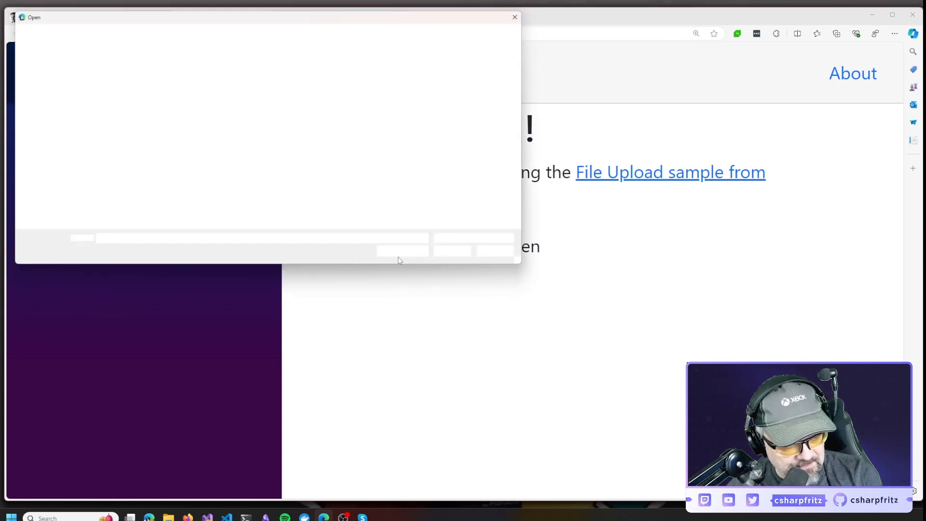
{"action": "left_click", "coordinate": [513, 17]}
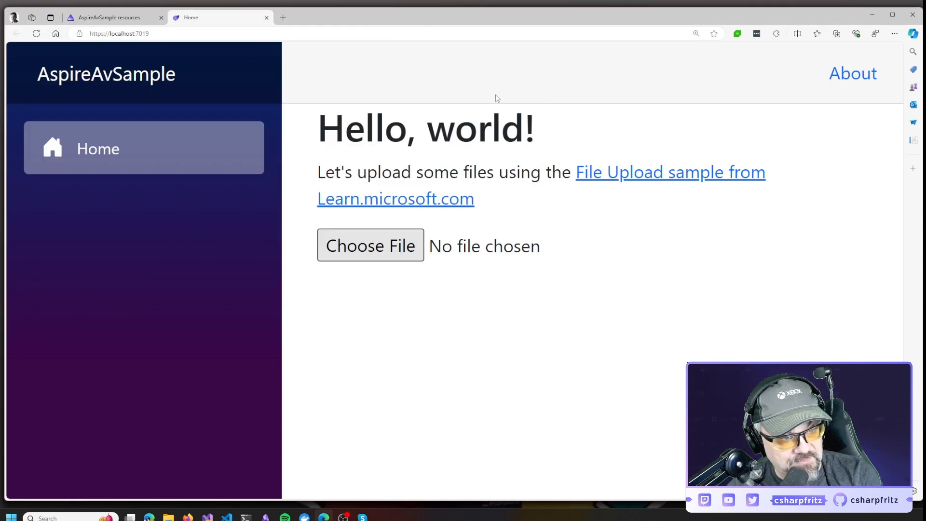
{"action": "left_click", "coordinate": [370, 245]}
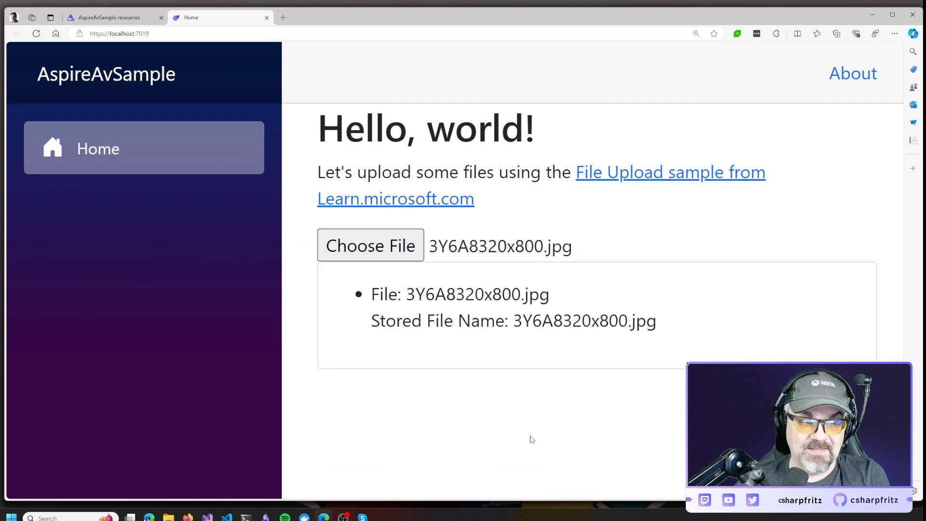
{"action": "mouse_move", "coordinate": [634, 414]}
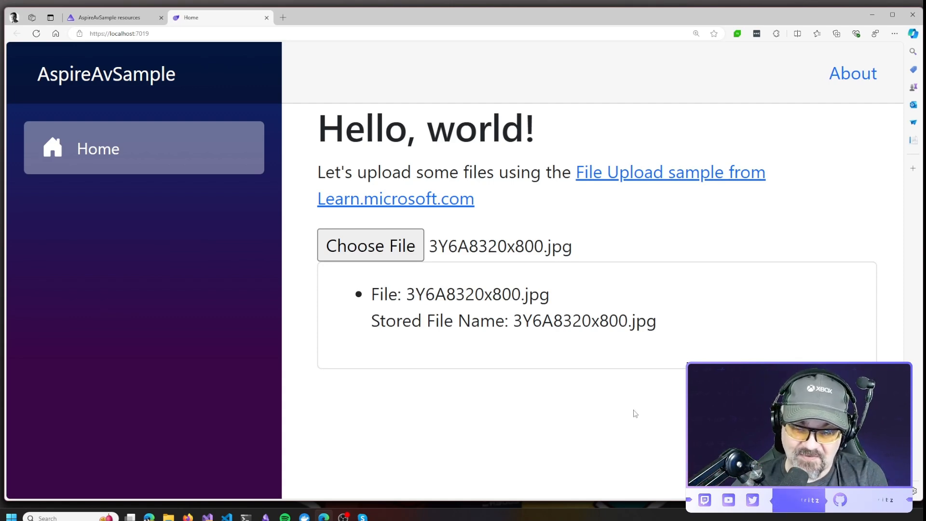
{"action": "mouse_move", "coordinate": [648, 416]}
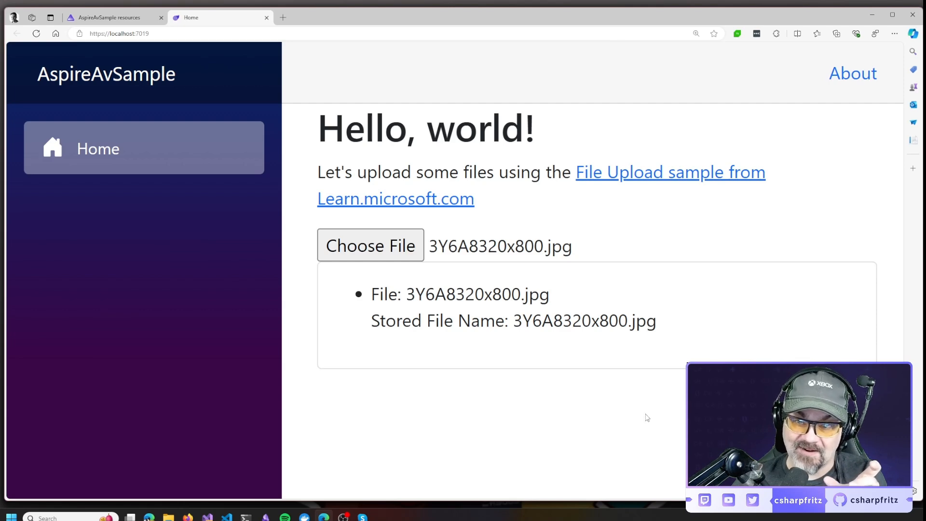
{"action": "mouse_move", "coordinate": [621, 413]}
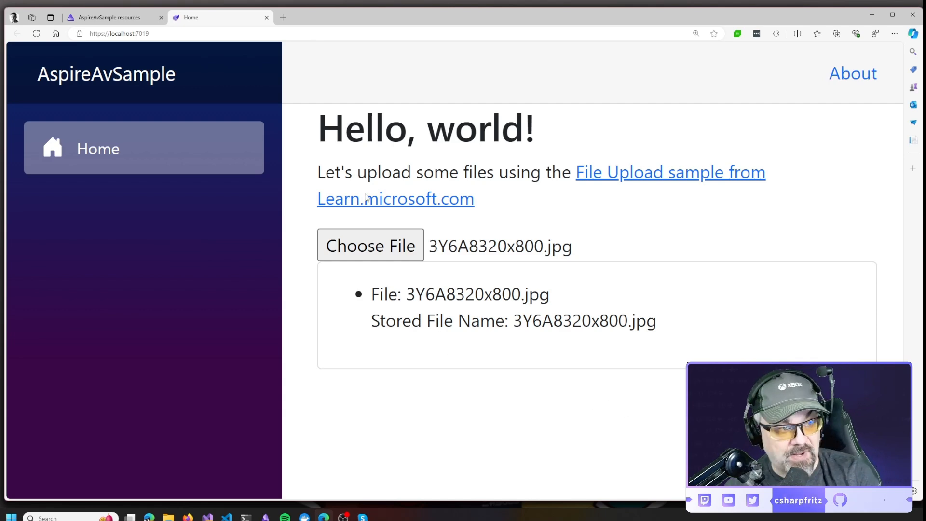
Step: Switch to the AspireAvSample dashboard tab showing the antivirus and webfrontend resources running
{"action": "left_click", "coordinate": [112, 18]}
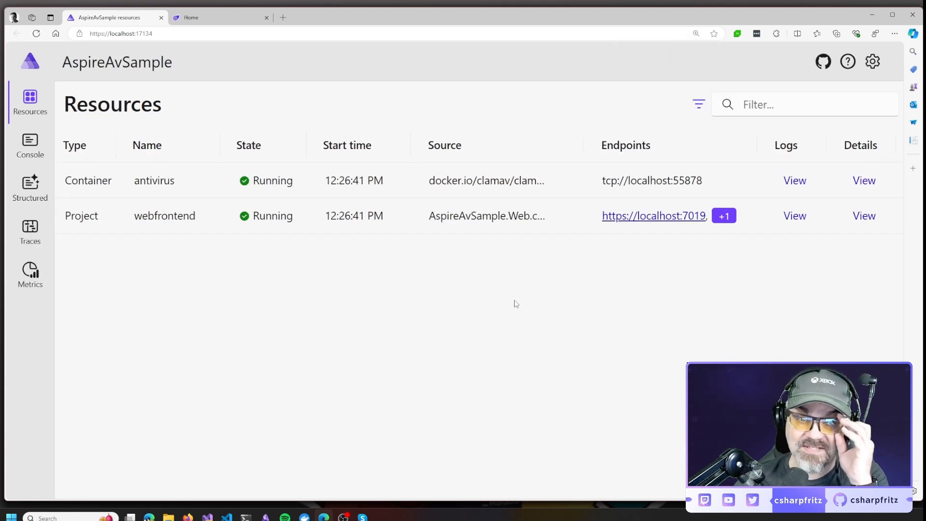
{"action": "mouse_move", "coordinate": [526, 295]}
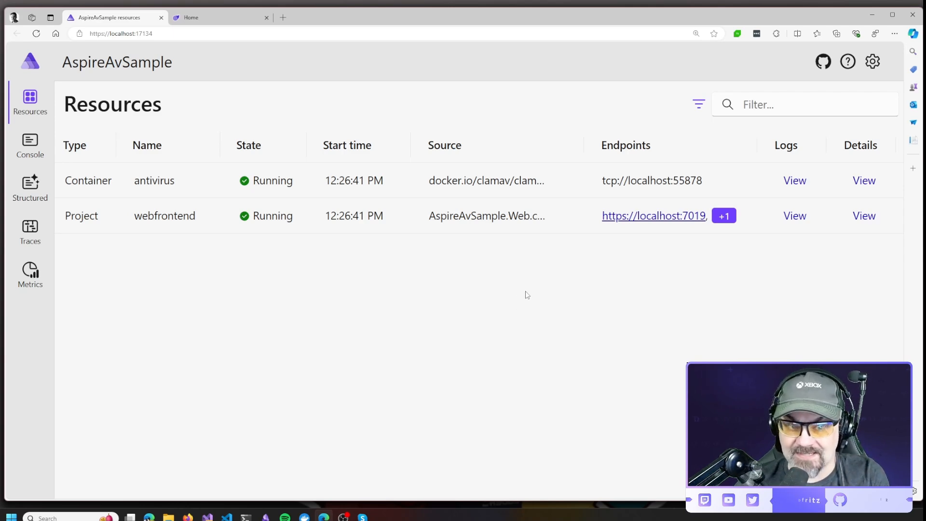
{"action": "left_click", "coordinate": [795, 179]}
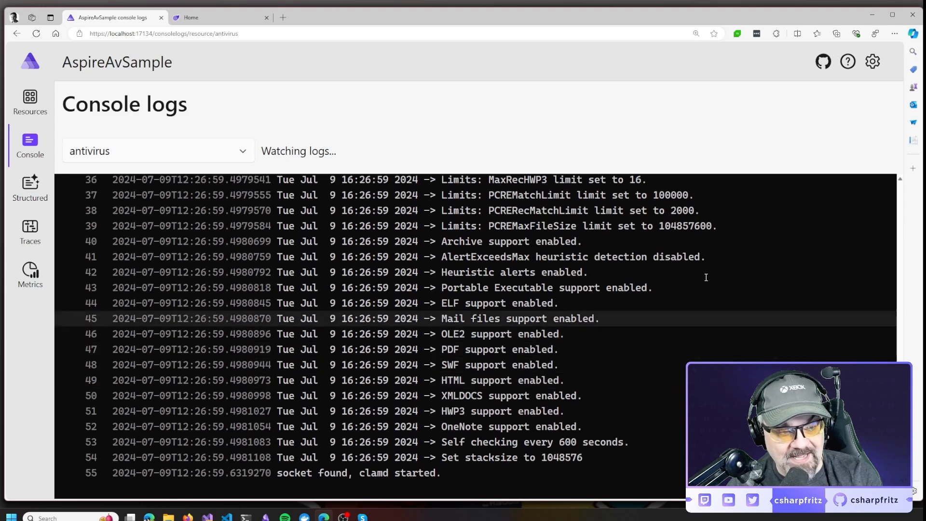
{"action": "scroll", "scroll_direction": "up", "scroll_amount": 3}
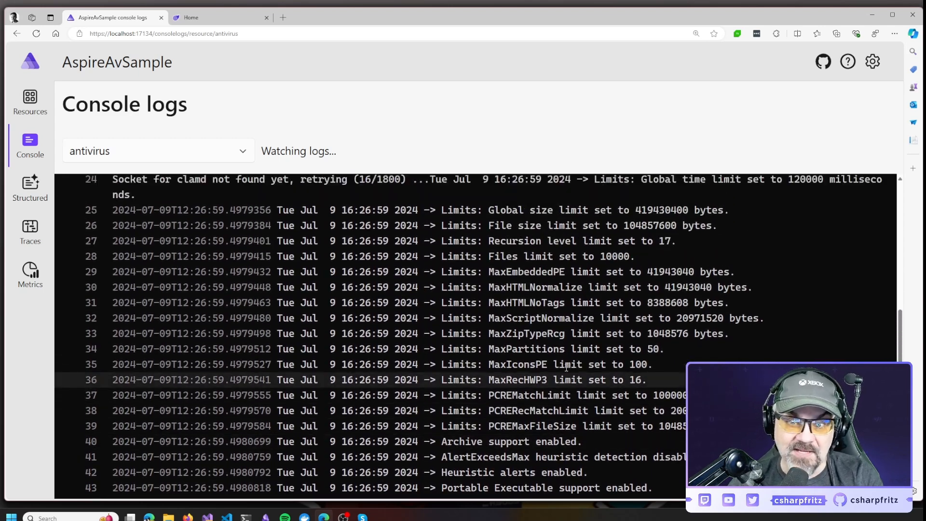
{"action": "scroll", "scroll_direction": "up", "scroll_amount": 3}
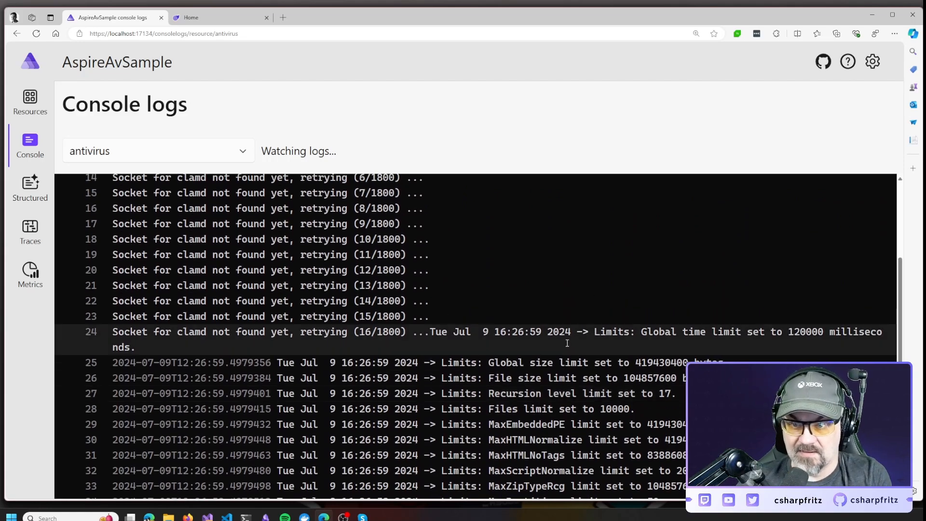
{"action": "scroll", "scroll_direction": "up", "scroll_amount": 3}
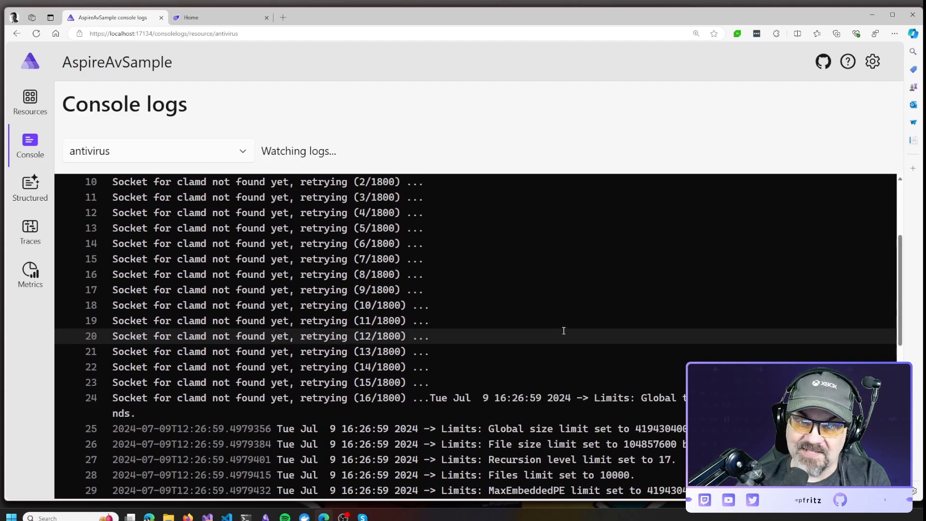
{"action": "scroll", "scroll_direction": "down", "scroll_amount": 3}
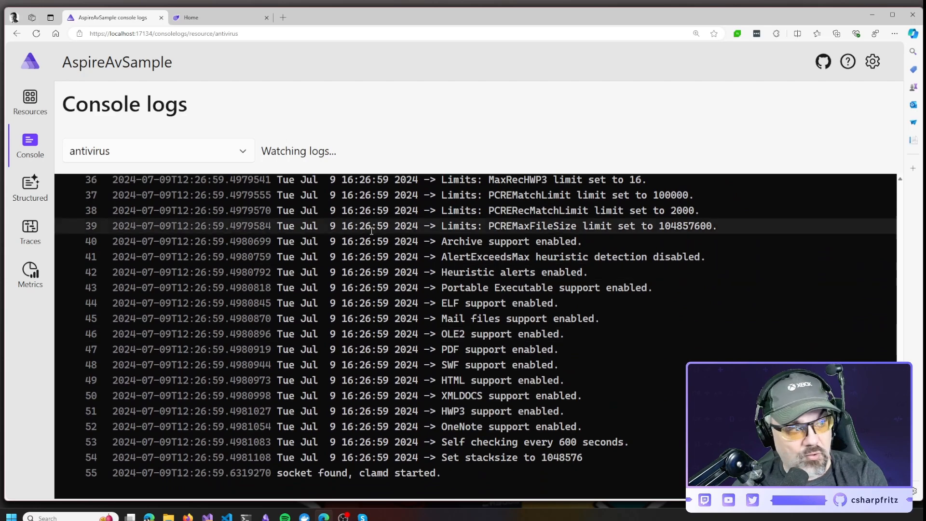
{"action": "left_click", "coordinate": [30, 101]}
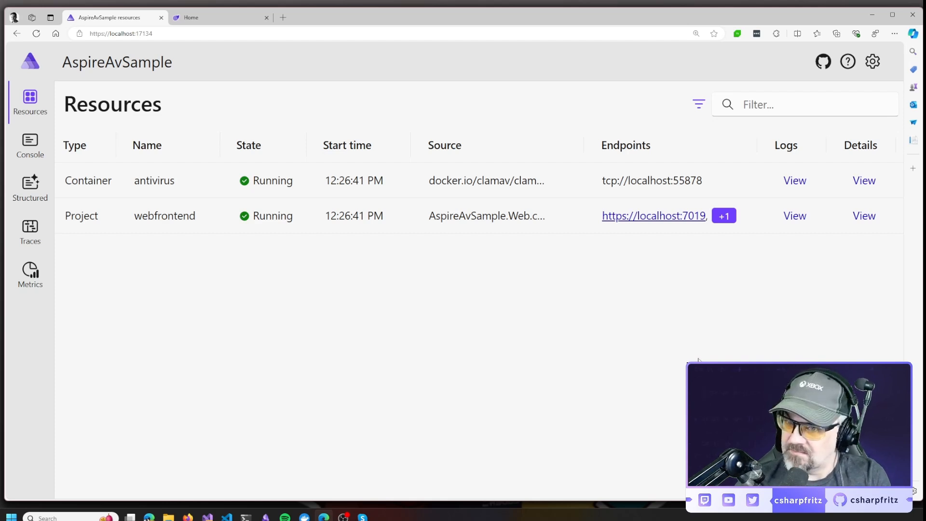
{"action": "mouse_move", "coordinate": [445, 417]}
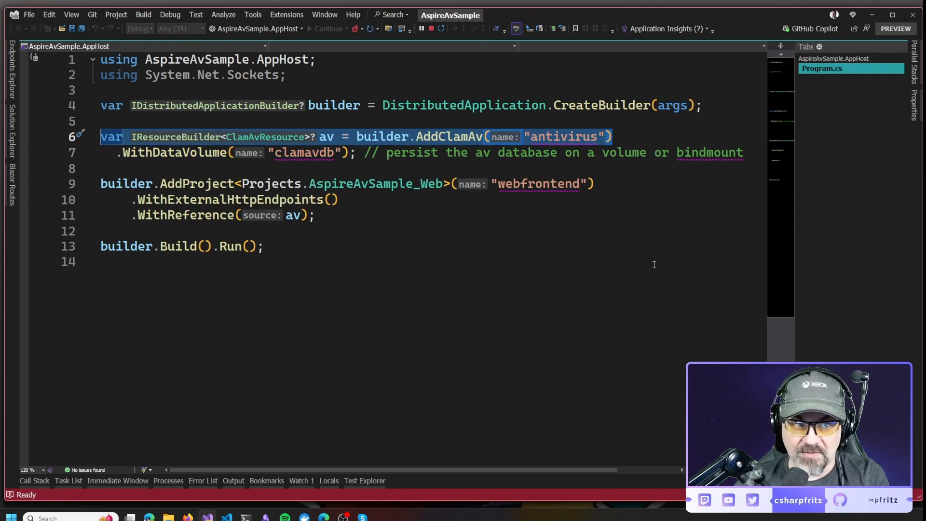
{"action": "mouse_move", "coordinate": [488, 222]}
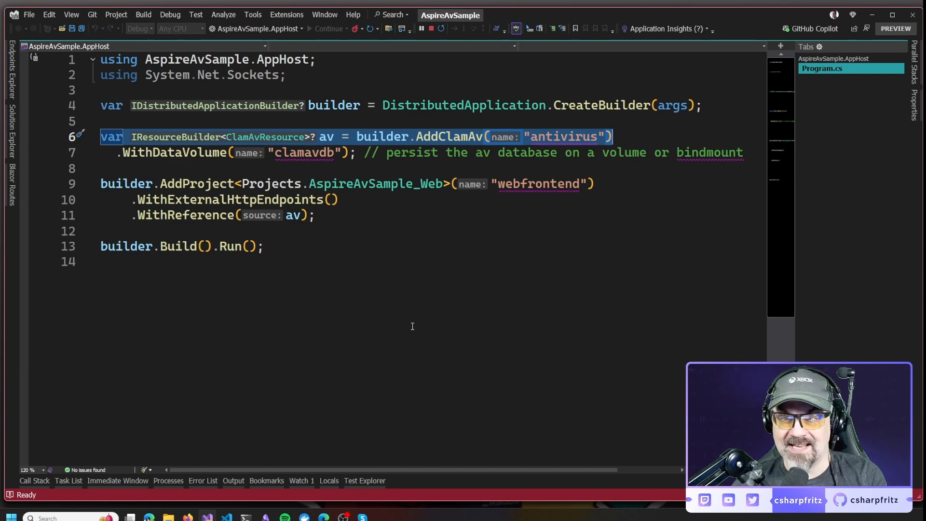
{"action": "mouse_move", "coordinate": [386, 329]}
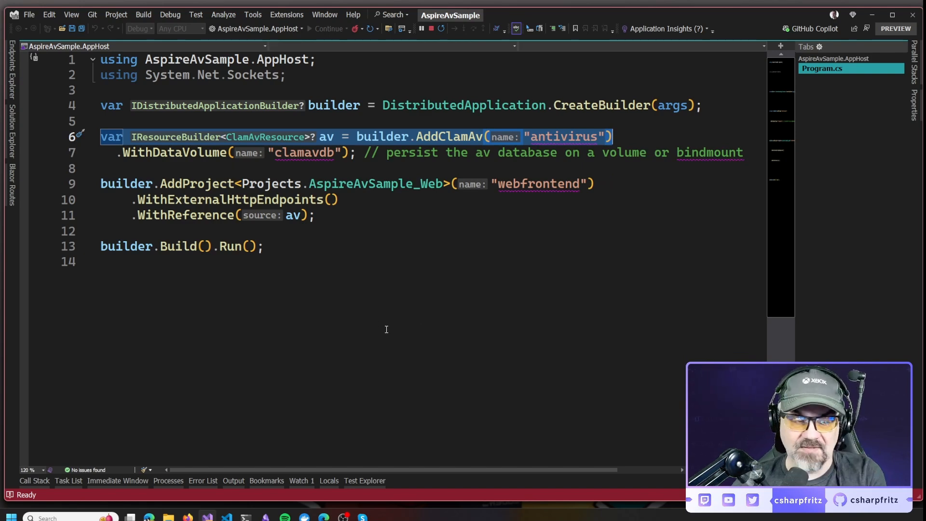
{"action": "mouse_move", "coordinate": [405, 350]}
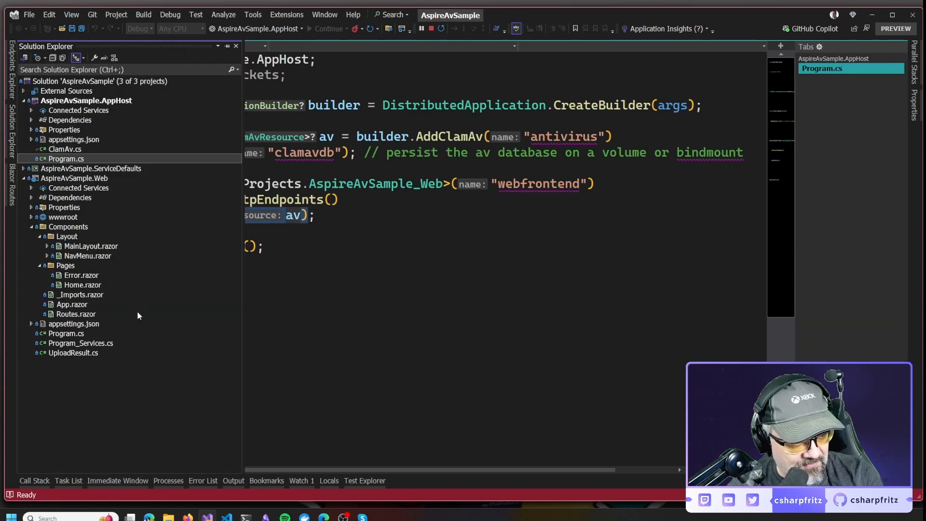
Step: Open Program_Services.cs and scroll down to the ClamClient and SendAndScanFileAsync code
{"action": "left_click", "coordinate": [81, 343]}
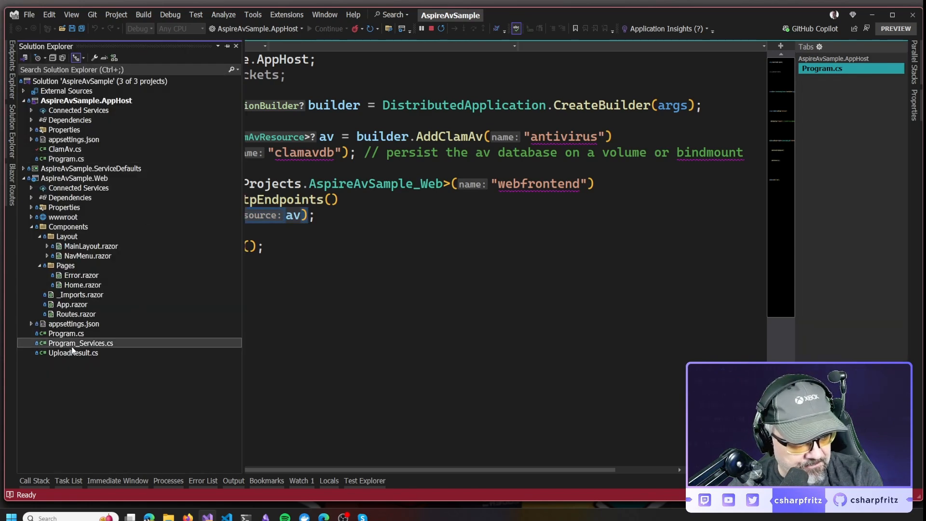
{"action": "double_click", "coordinate": [80, 343]}
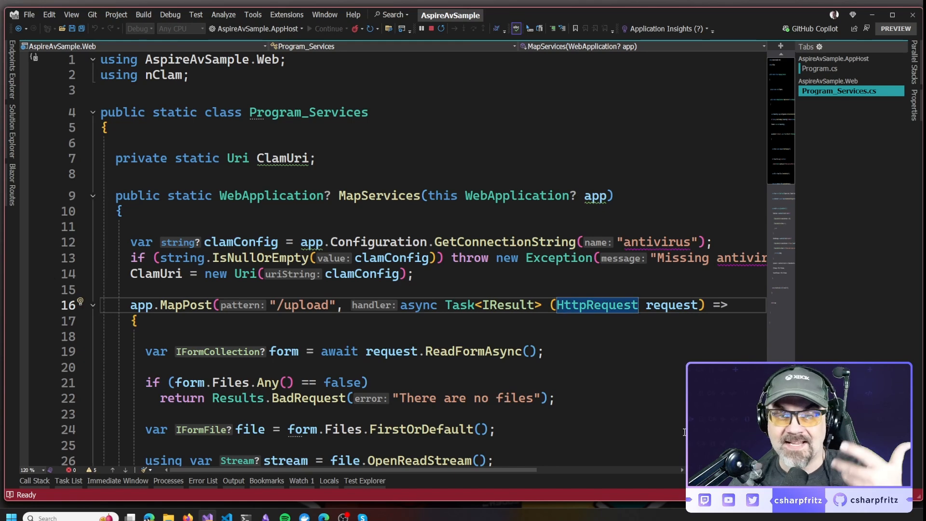
{"action": "scroll", "scroll_direction": "down", "scroll_amount": 3}
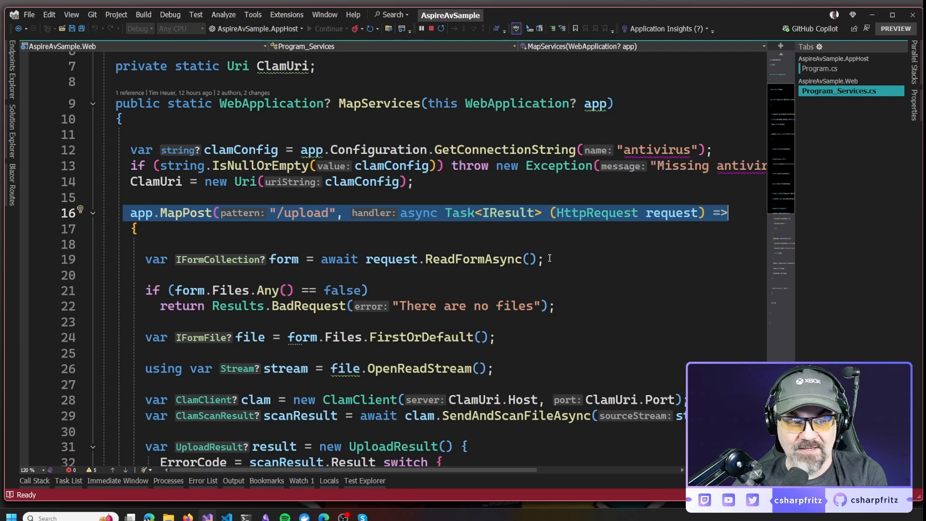
{"action": "scroll", "scroll_direction": "down", "scroll_amount": 3}
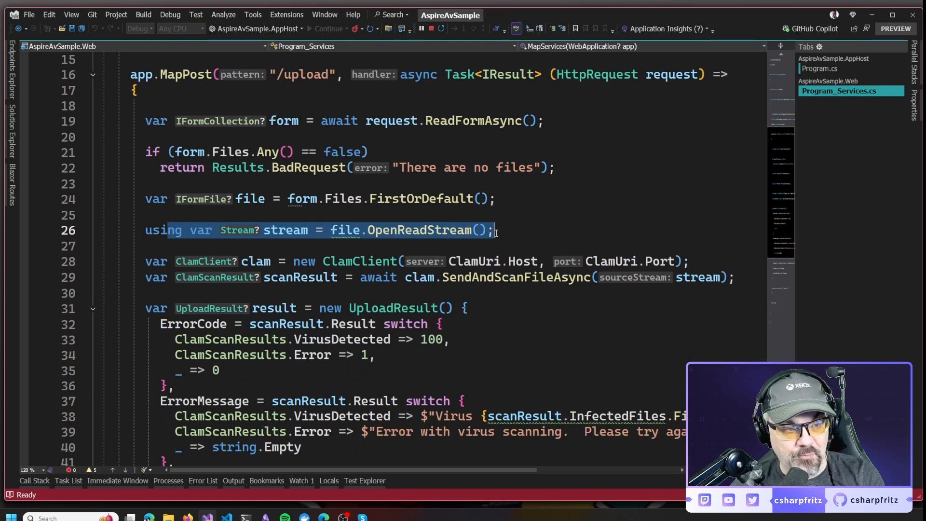
{"action": "scroll", "scroll_direction": "down", "scroll_amount": 3}
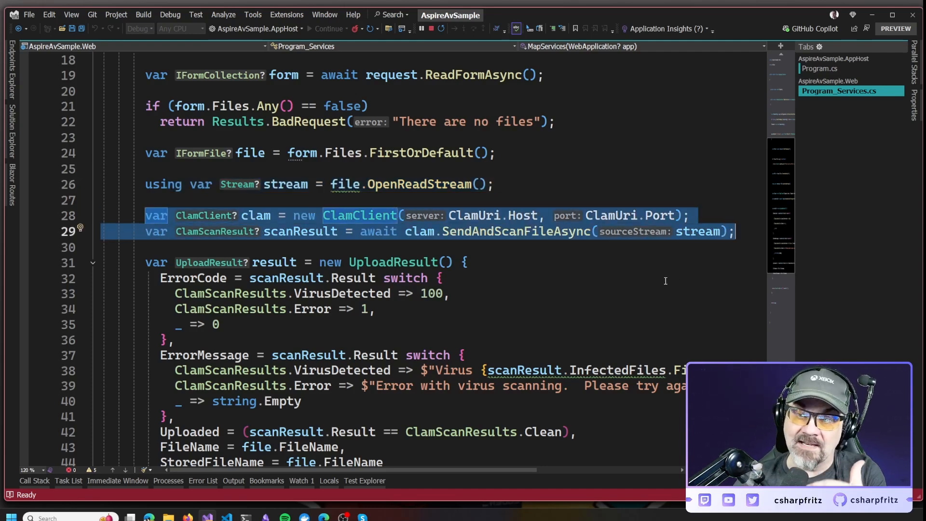
{"action": "mouse_move", "coordinate": [634, 266]}
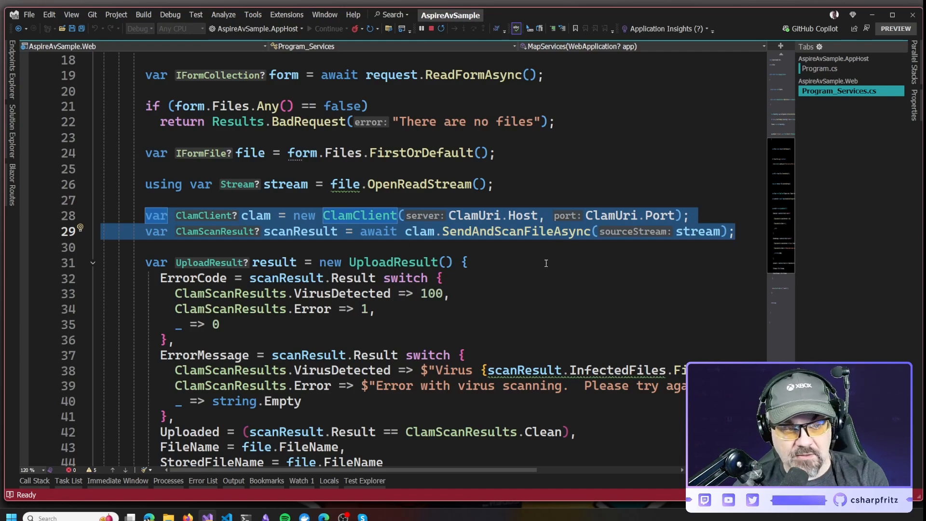
{"action": "mouse_move", "coordinate": [571, 308]}
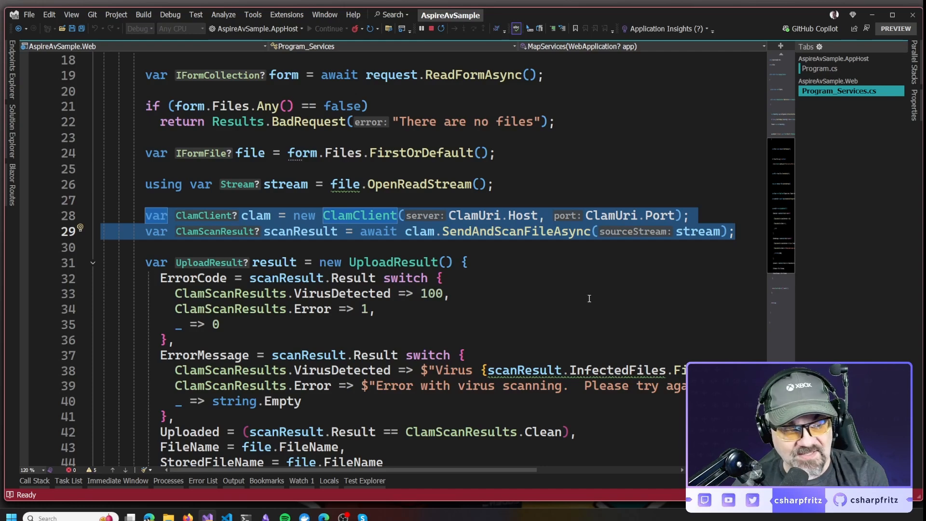
Step: Scroll through the UploadResult switch expressions, then switch back to the AppHost's Program.cs
{"action": "scroll", "scroll_direction": "down", "scroll_amount": 3}
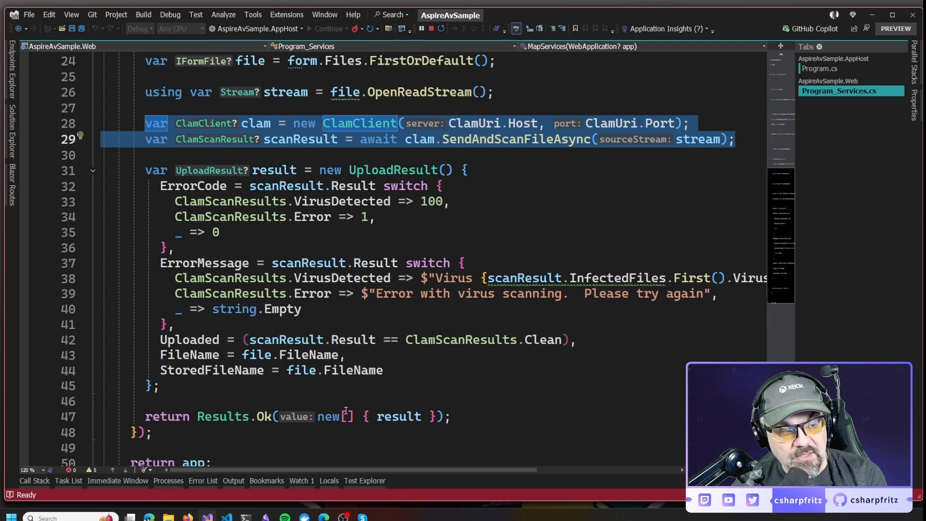
{"action": "mouse_move", "coordinate": [300, 370]}
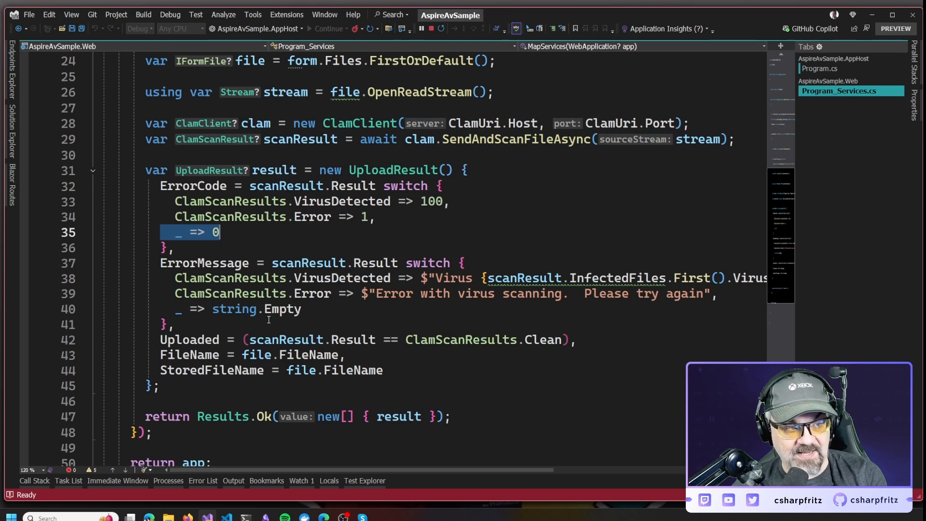
{"action": "mouse_move", "coordinate": [515, 405]}
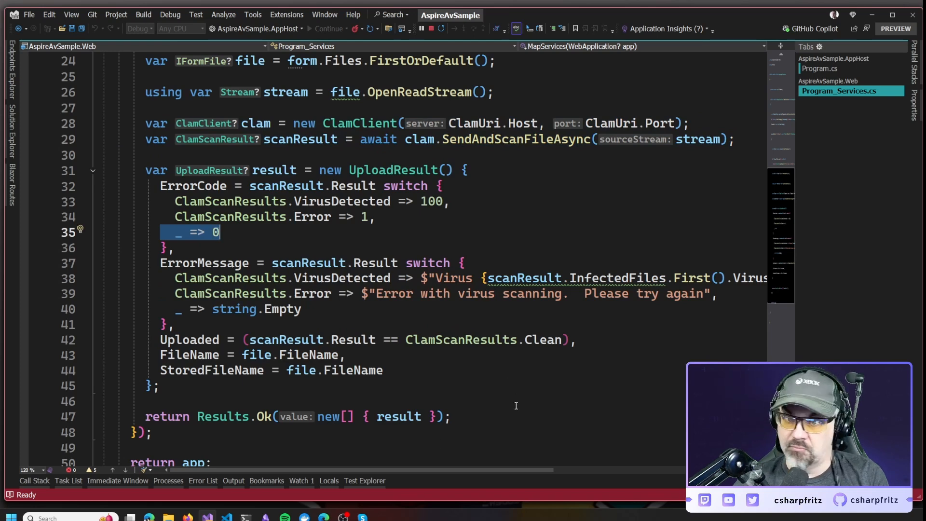
{"action": "mouse_move", "coordinate": [512, 401]}
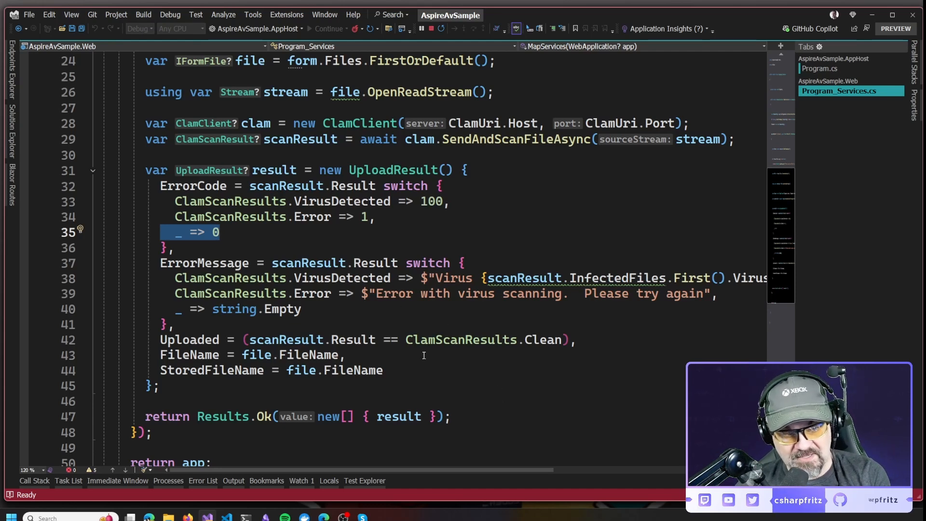
{"action": "mouse_move", "coordinate": [668, 443]}
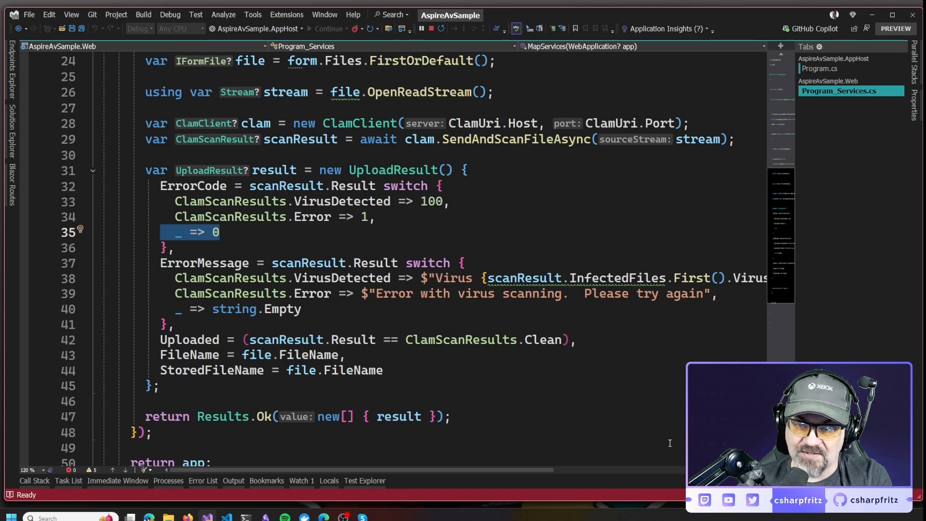
{"action": "mouse_move", "coordinate": [662, 426]}
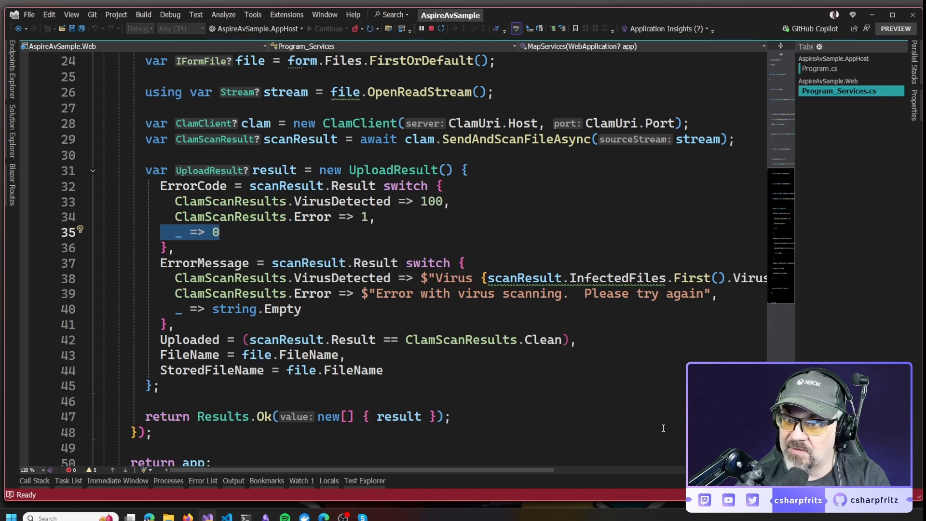
{"action": "scroll", "scroll_direction": "down", "scroll_amount": 3}
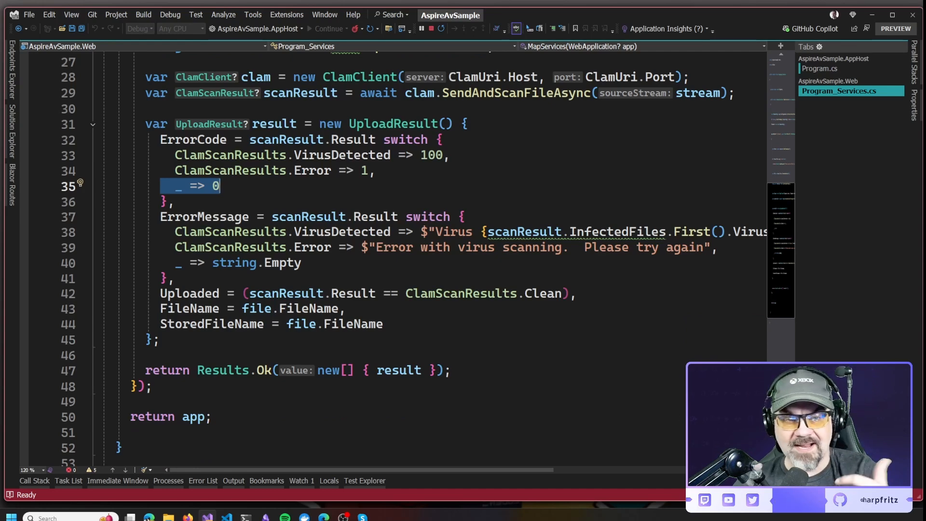
{"action": "left_click", "coordinate": [820, 68]}
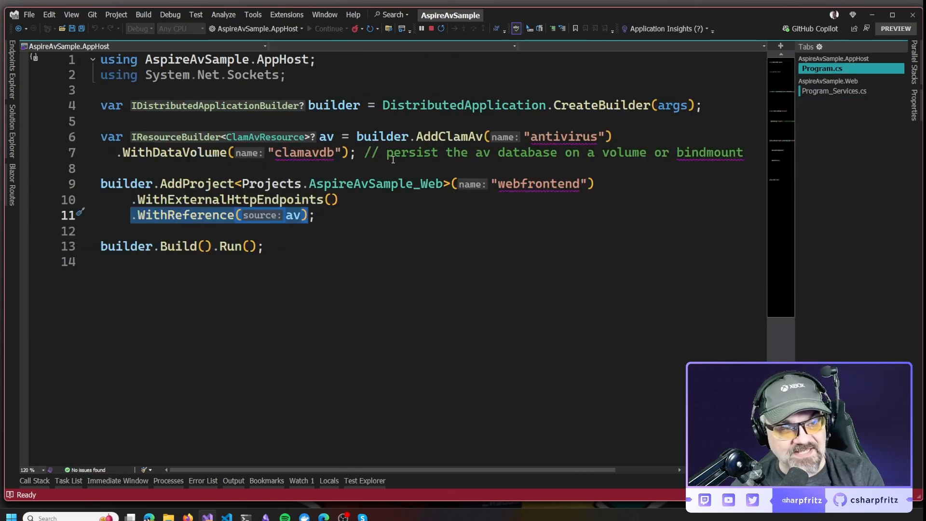